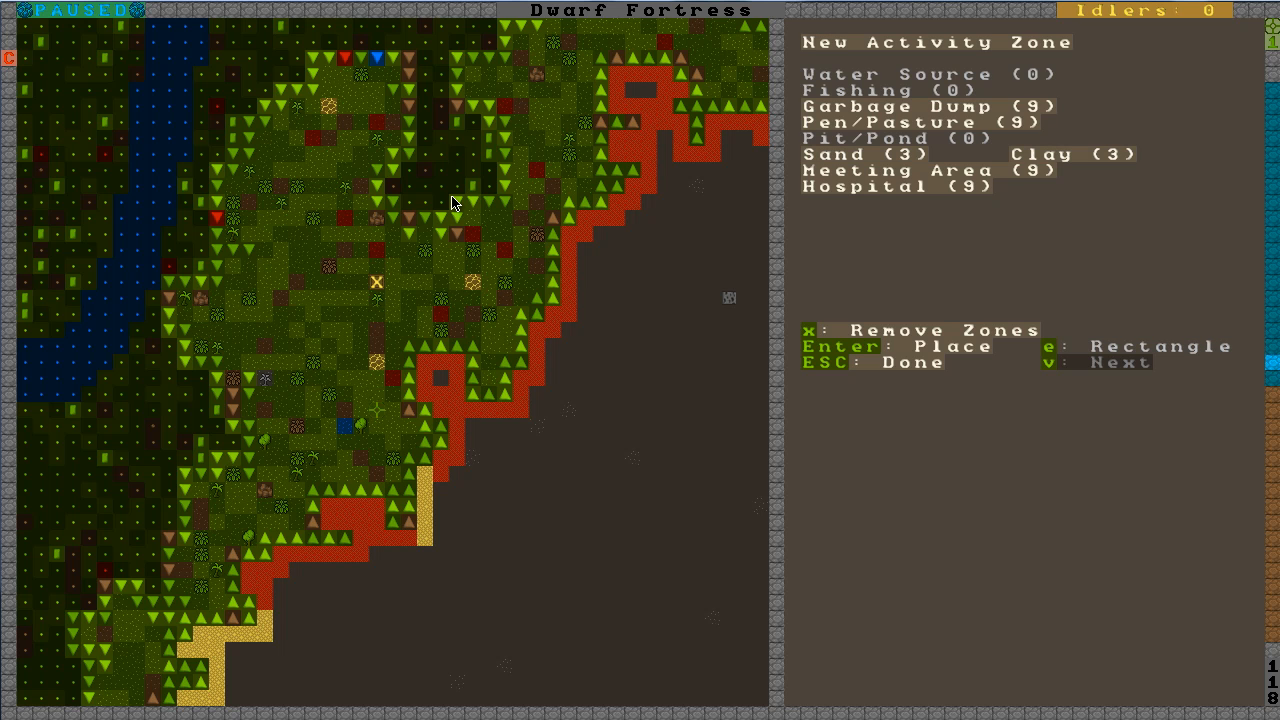
Place a large activity zone over the grassland and mark an area to cut out
scroll(up, 3)
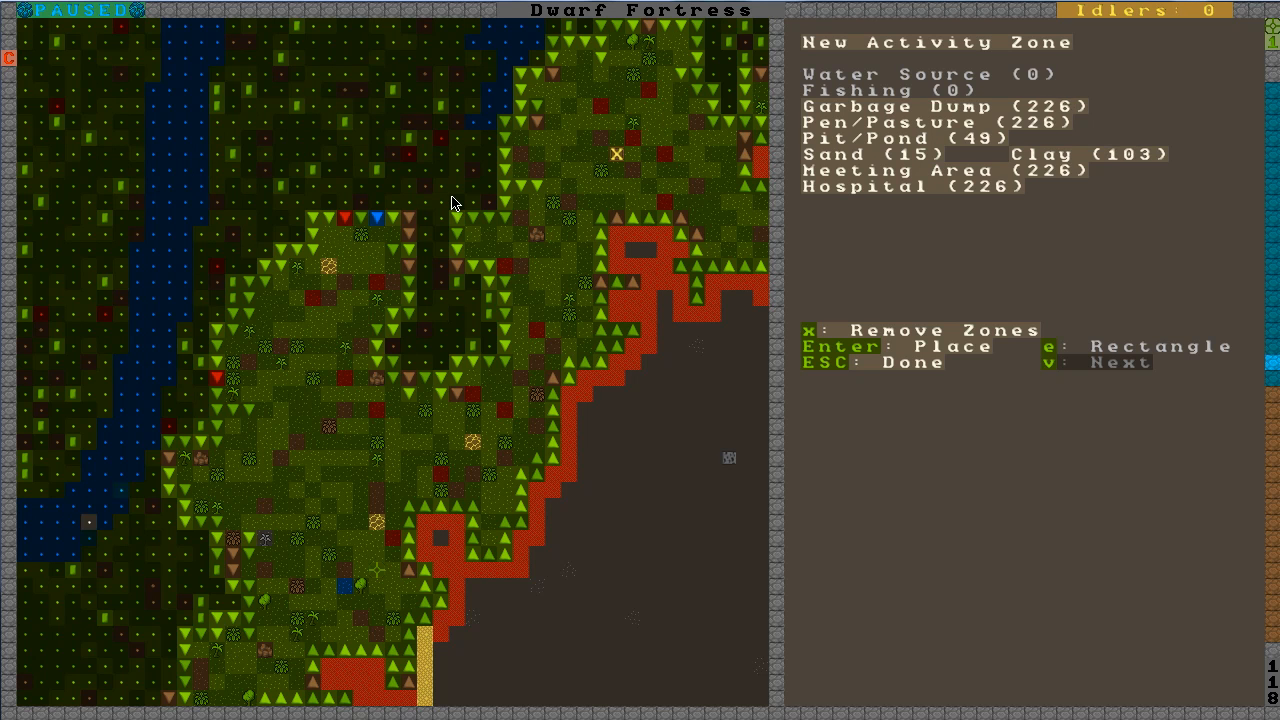
key(Return)
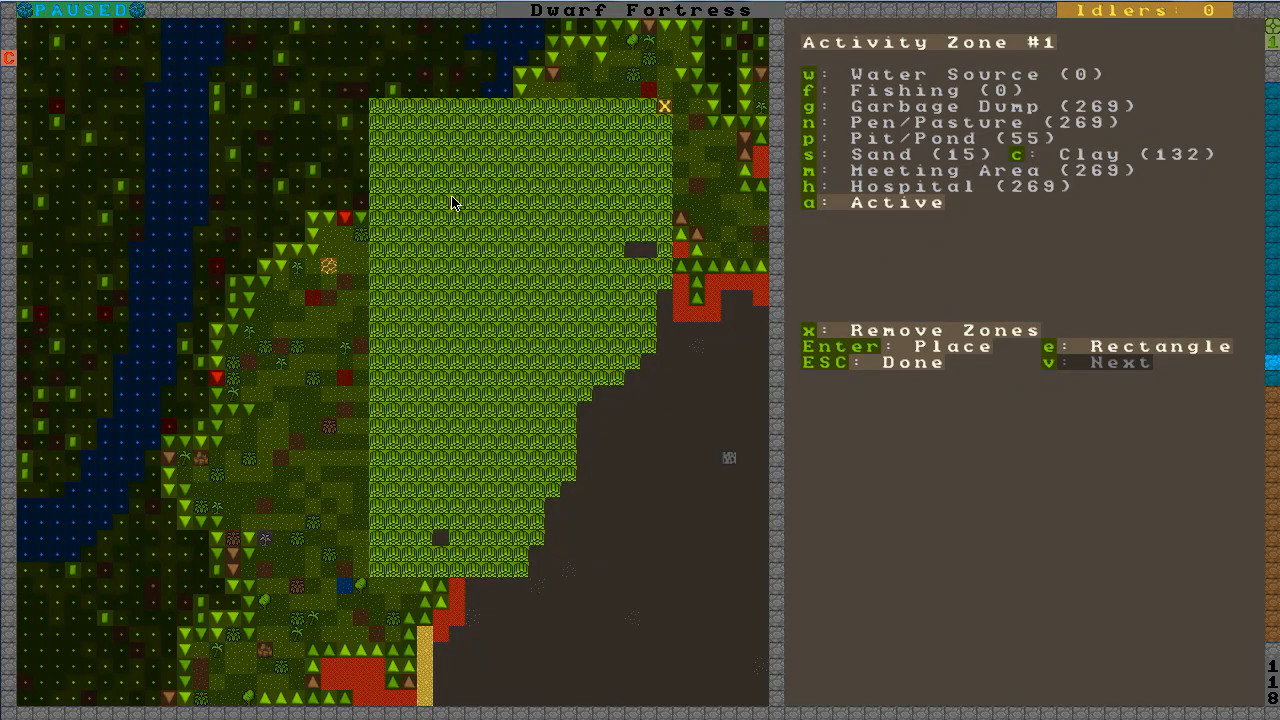
key(x)
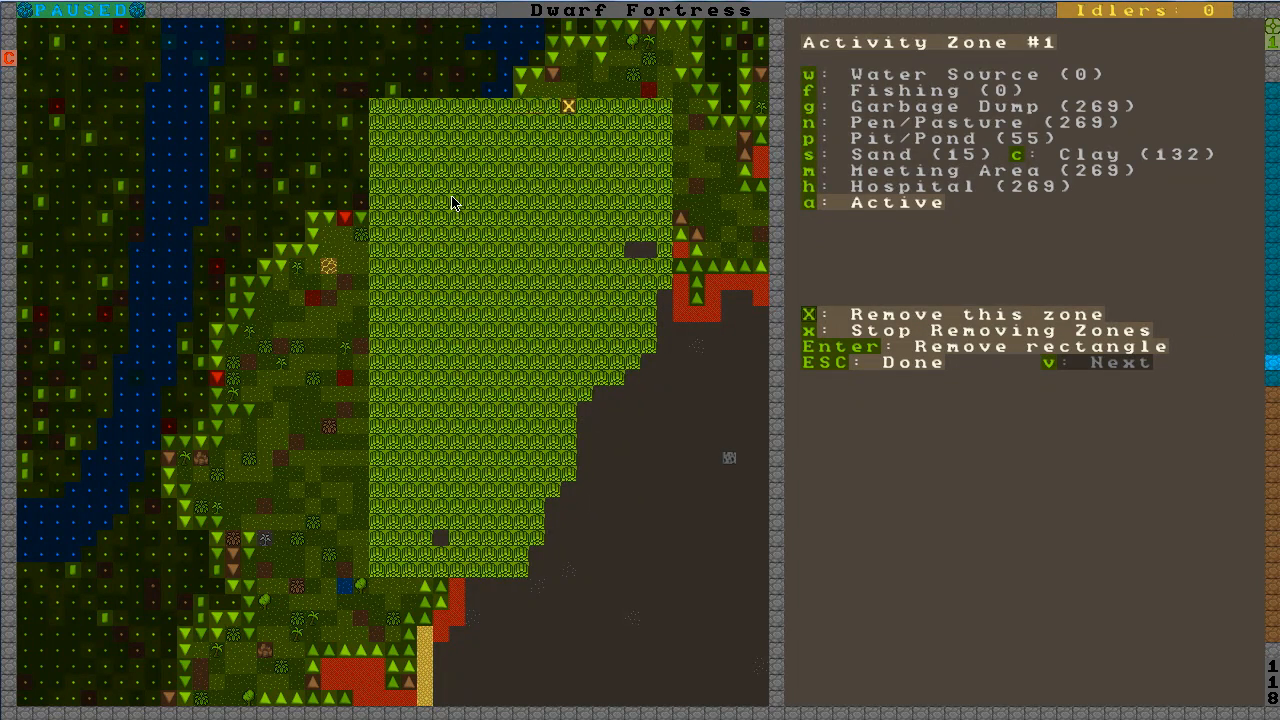
key(X)
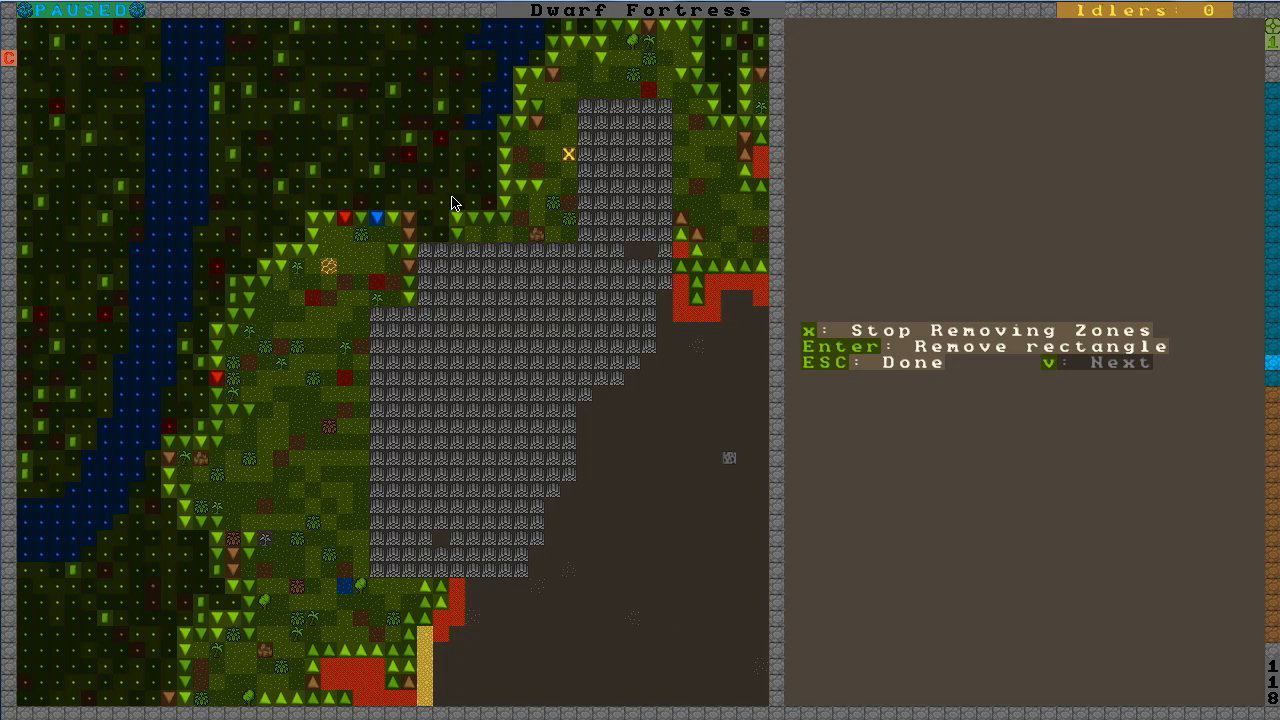
Re-place the grassland zone and trim a small section from its northern part
key(x)
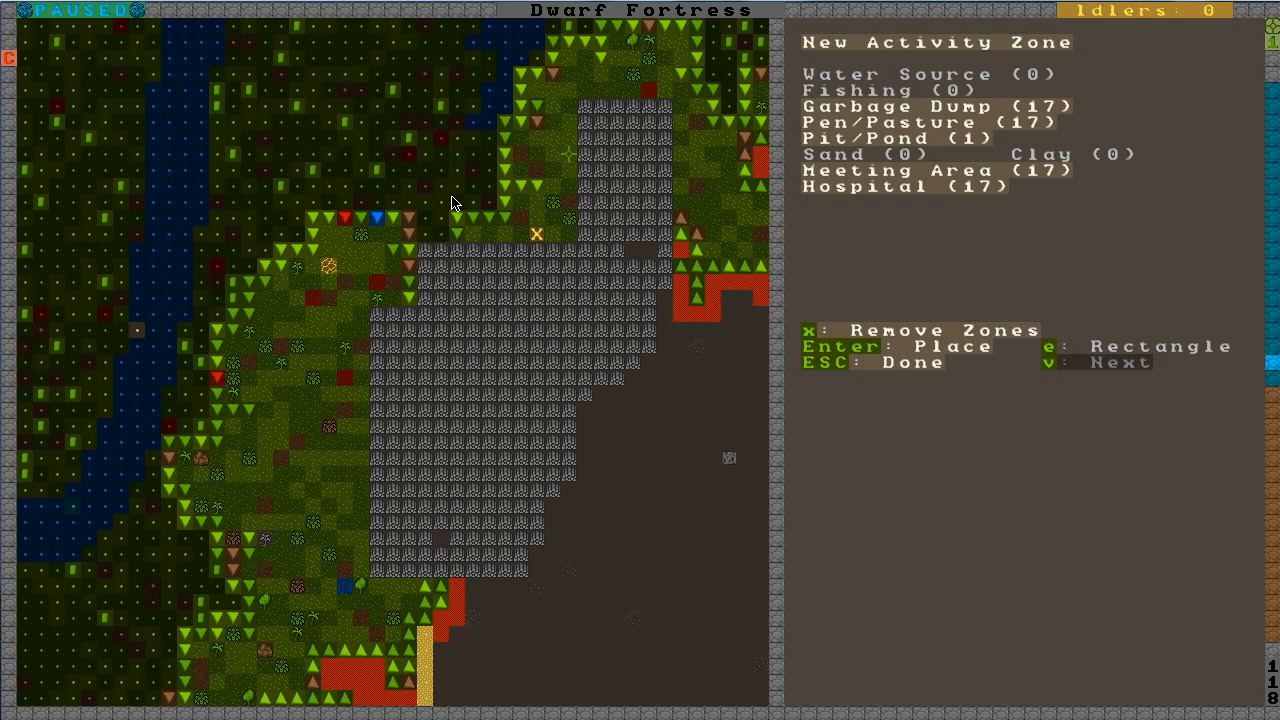
key(Return)
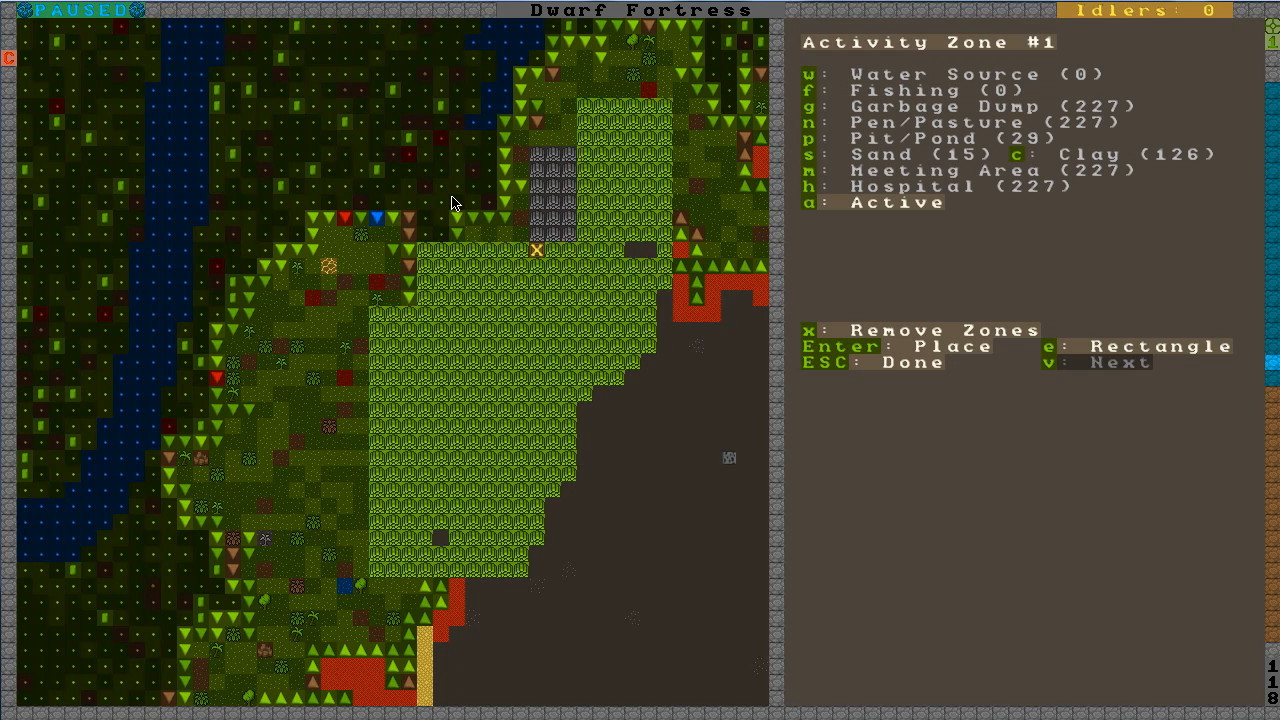
key(x)
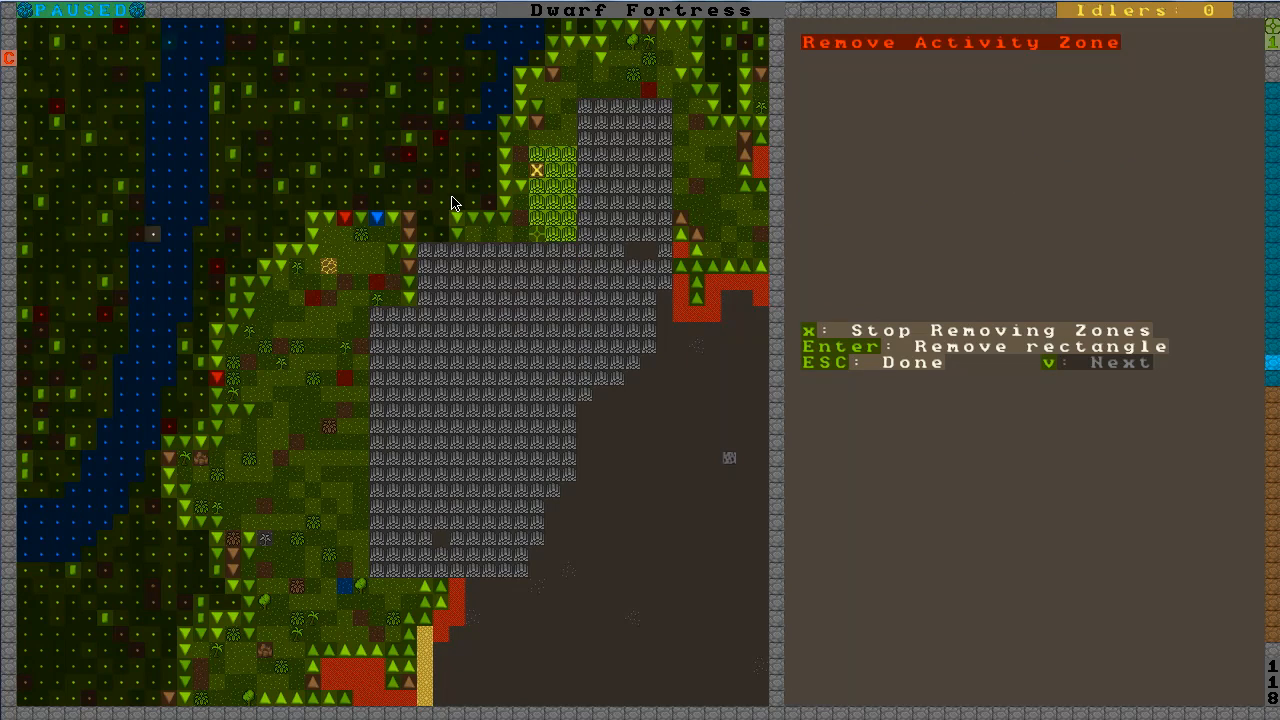
key(Escape)
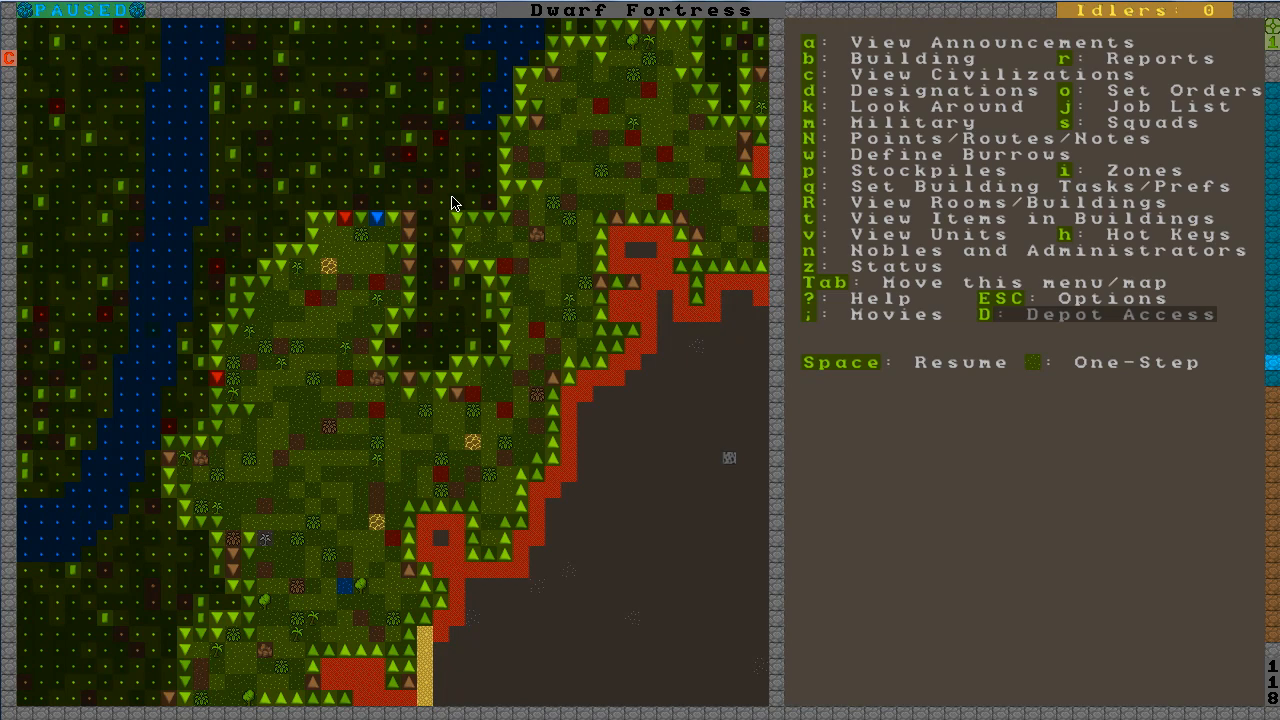
Toggle Activity Zone #1 to Pen/Pasture and show its list of tame strays
key(i)
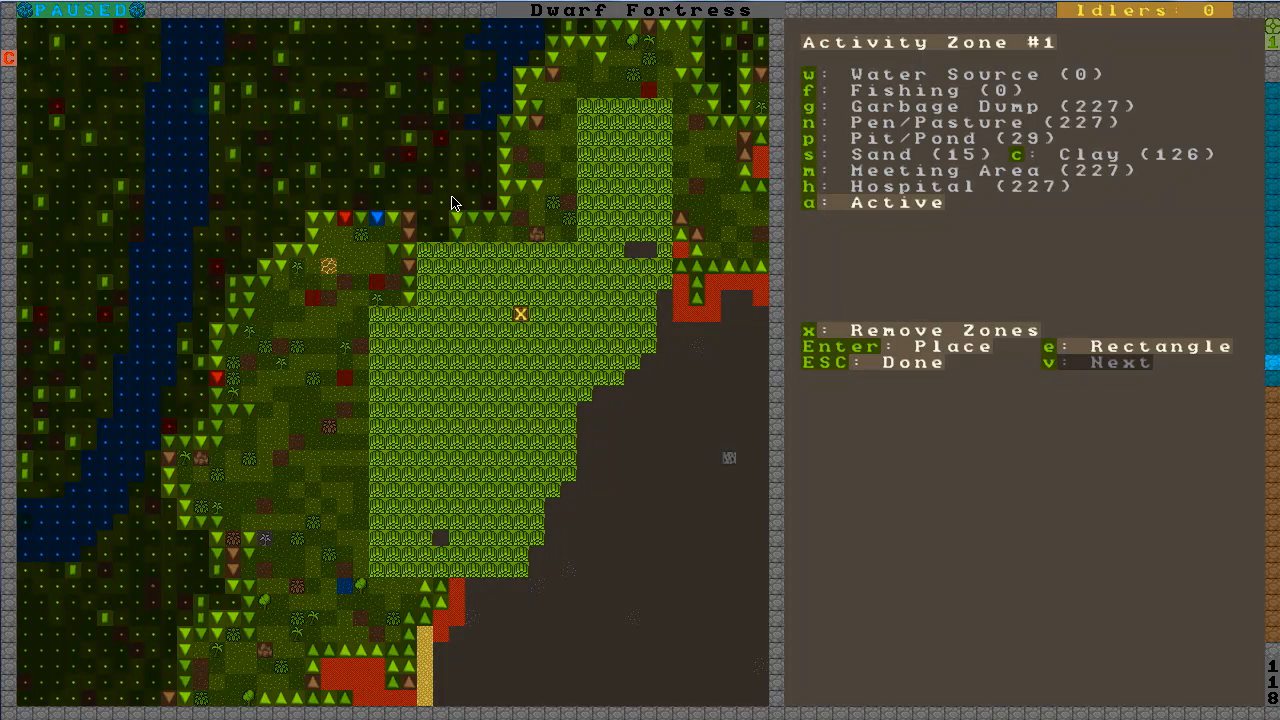
key(n)
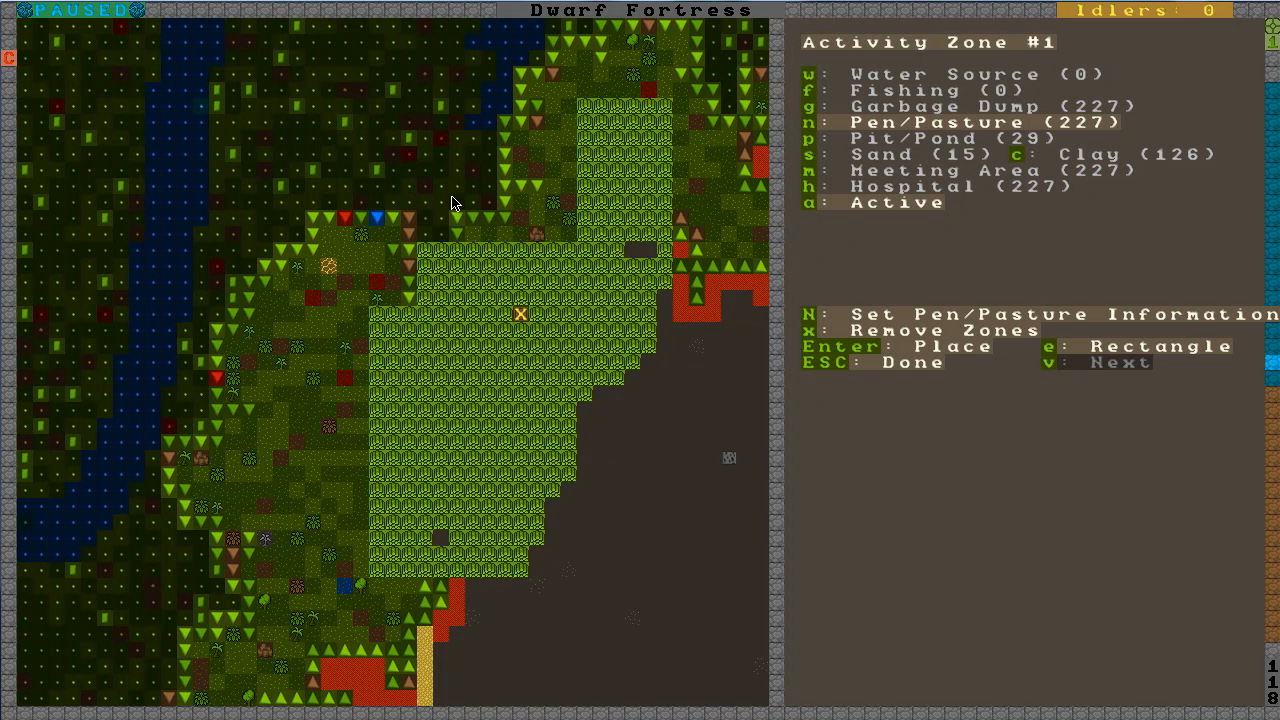
key(N)
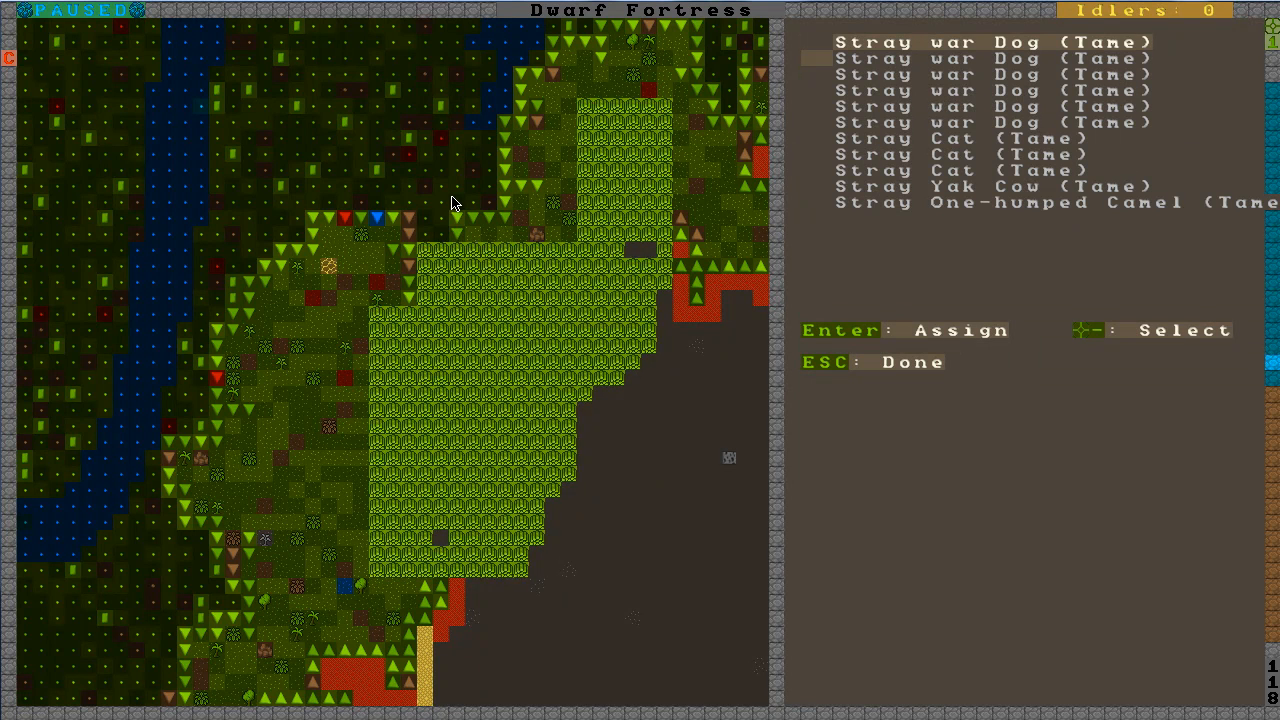
Select the Yak Cow and one-humped Camel in the animal list for the pasture
key(down)
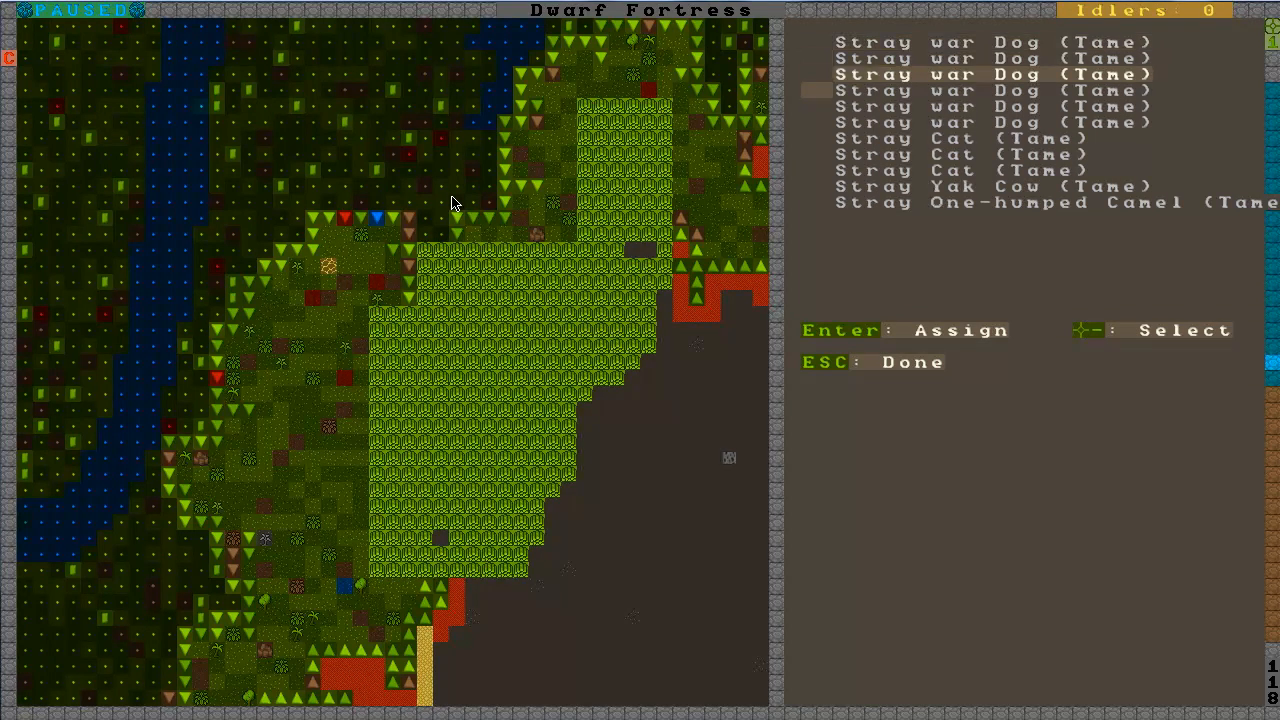
key(Down)
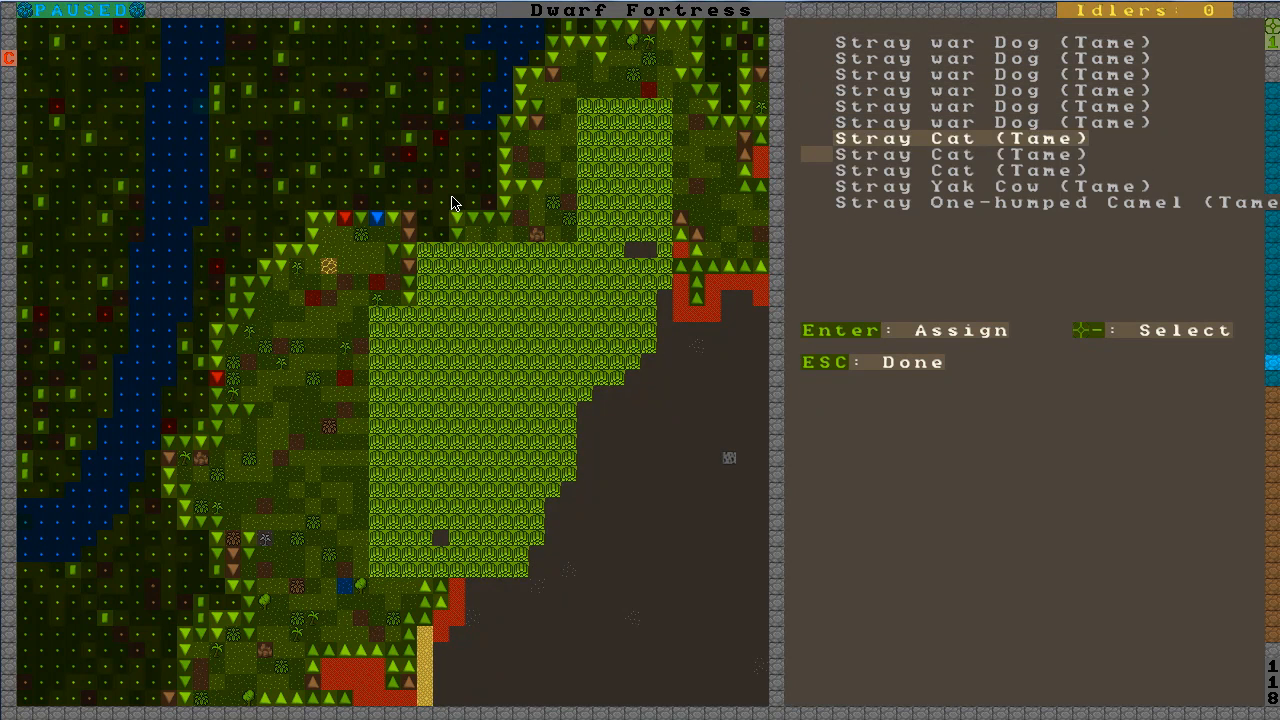
key(down)
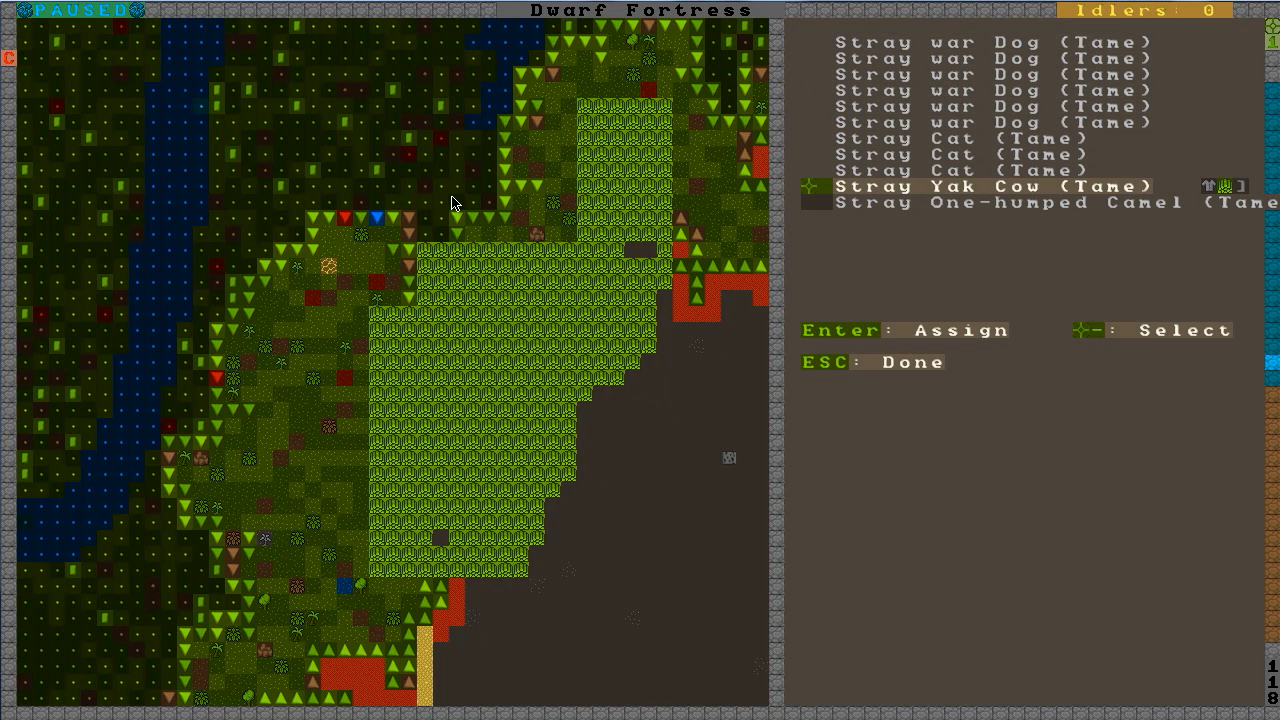
key(down)
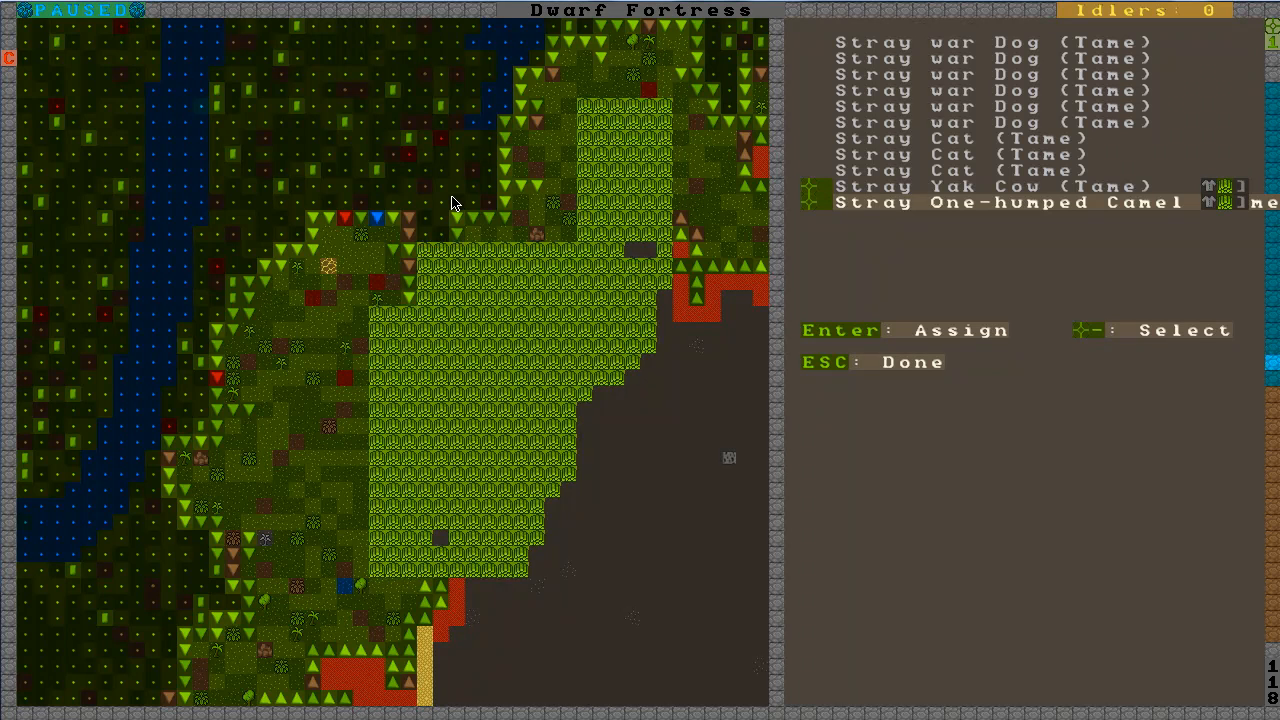
key(up)
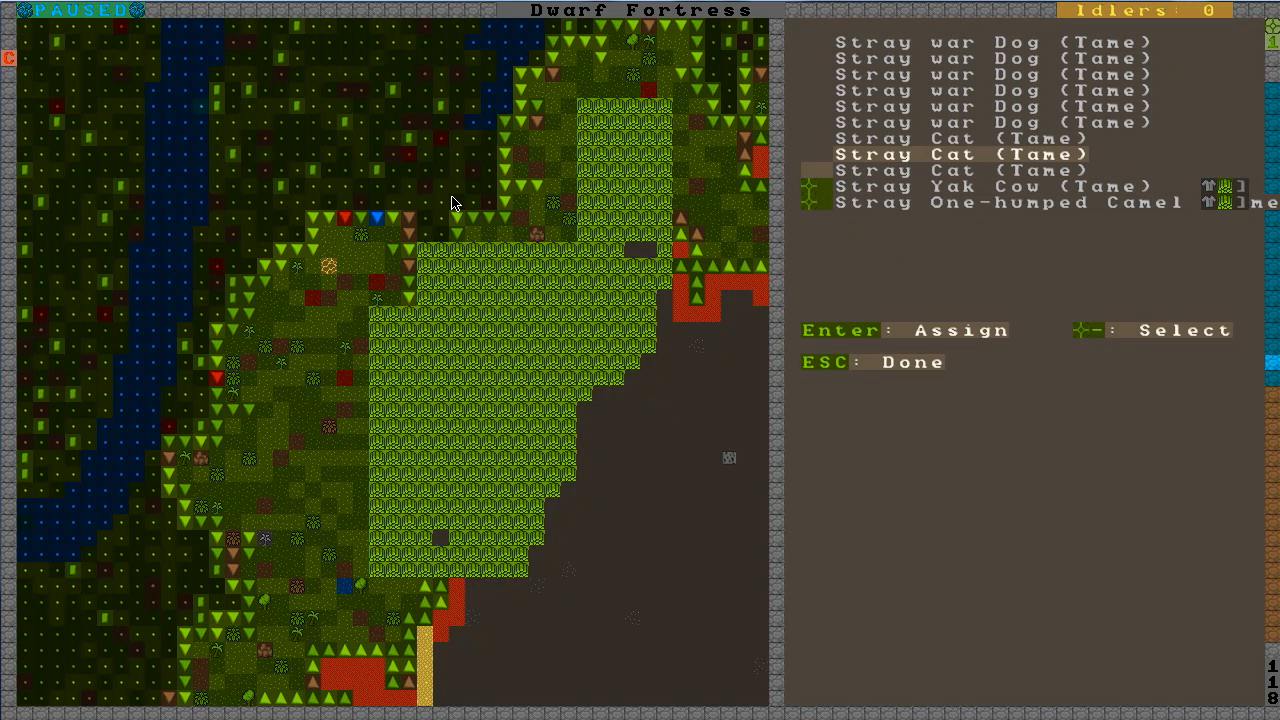
key(up)
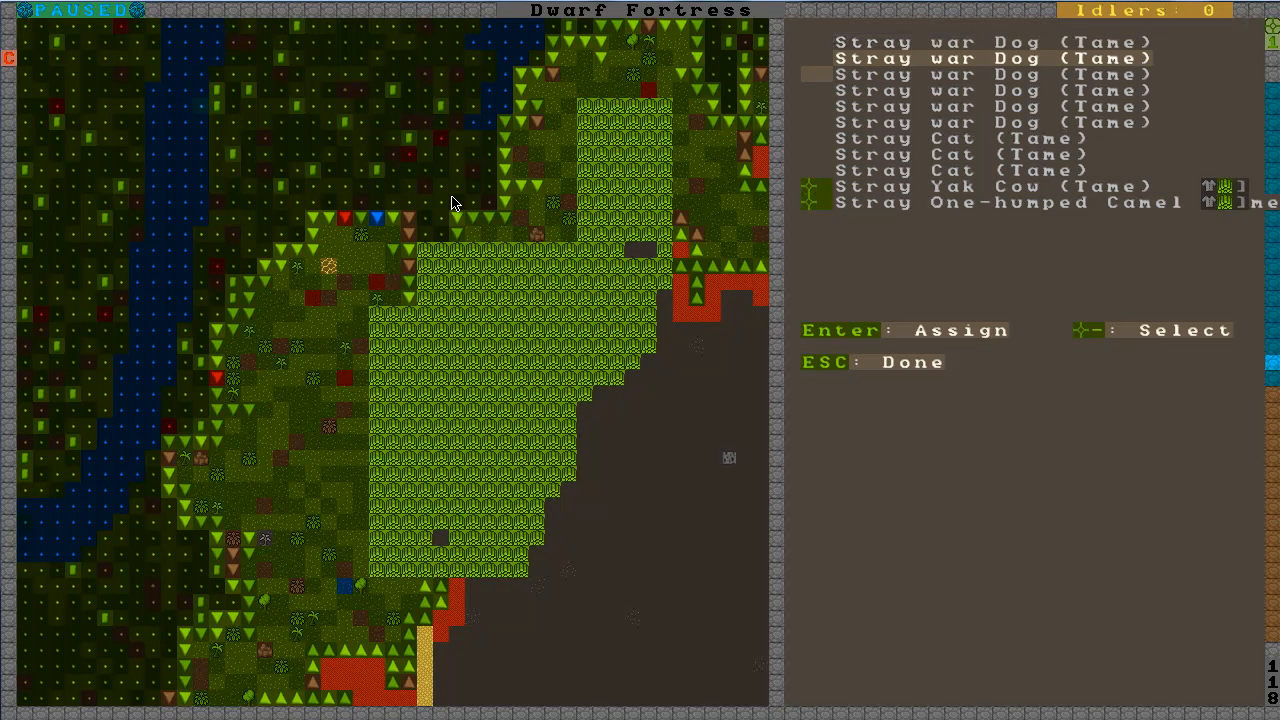
key(up)
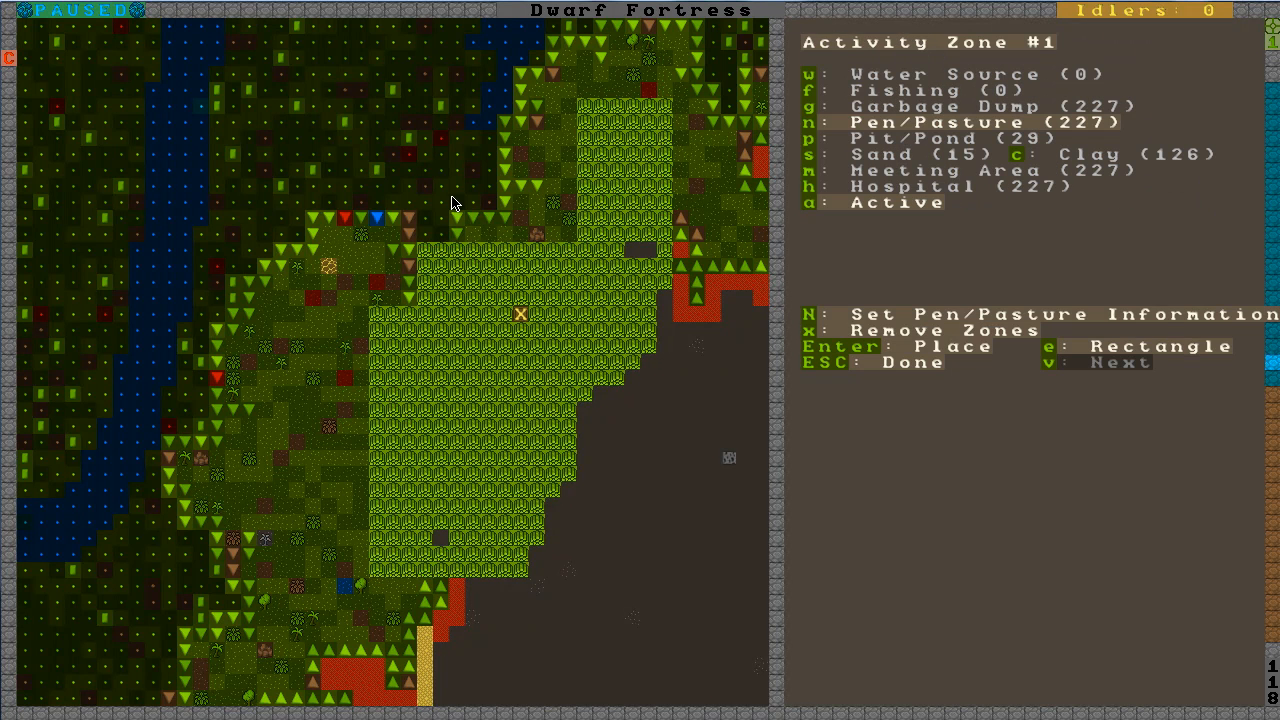
key(Escape)
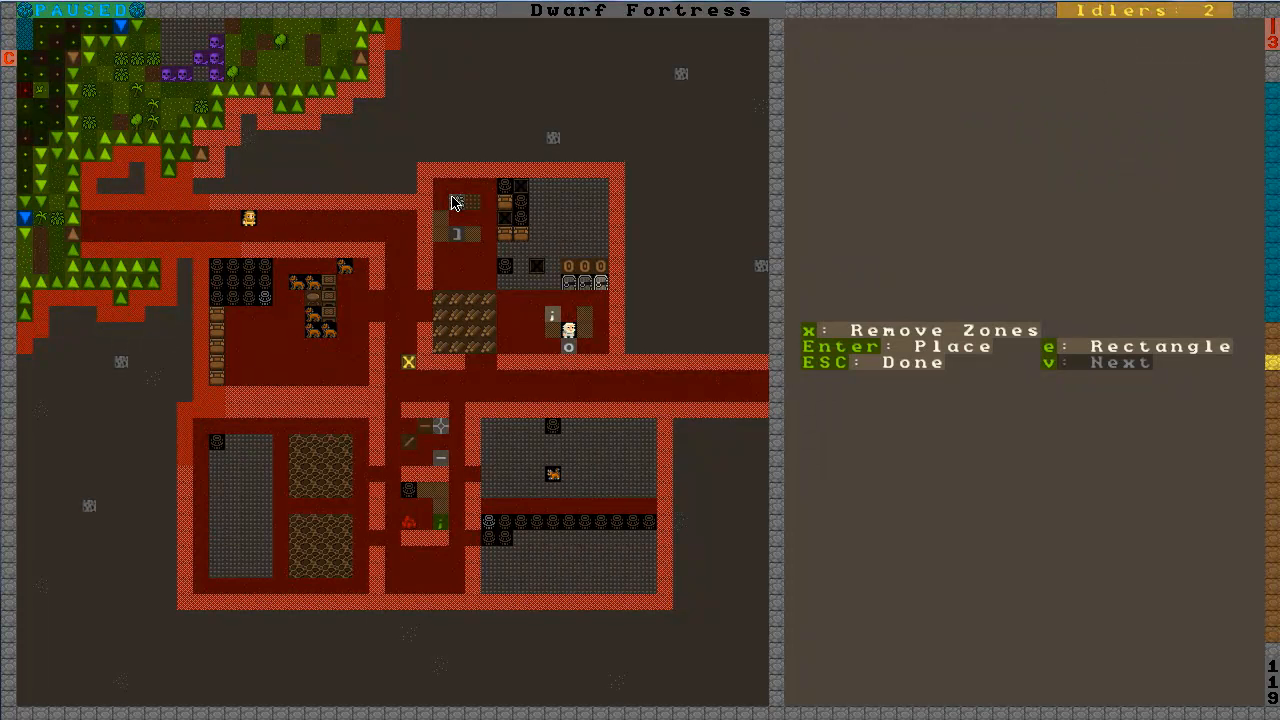
mouse_move(520, 347)
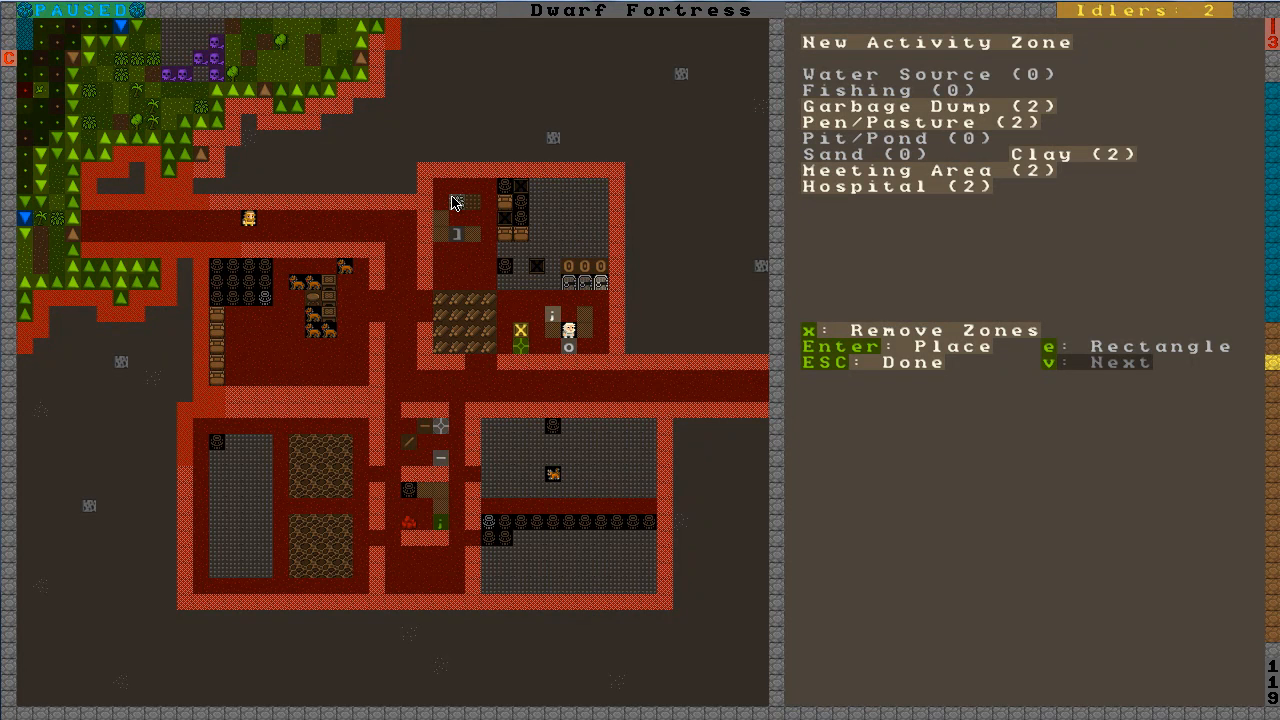
Place a single-tile zone in the fortress room and set it as a Garbage Dump
key(x)
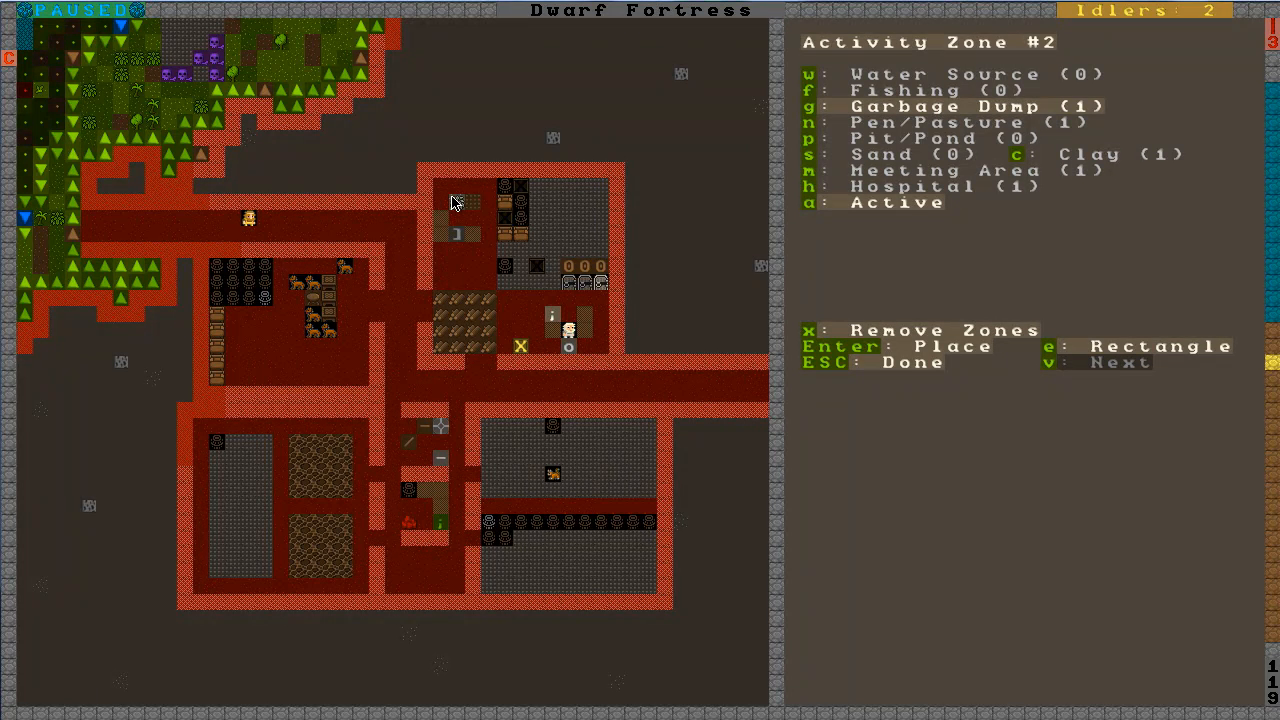
key(Escape)
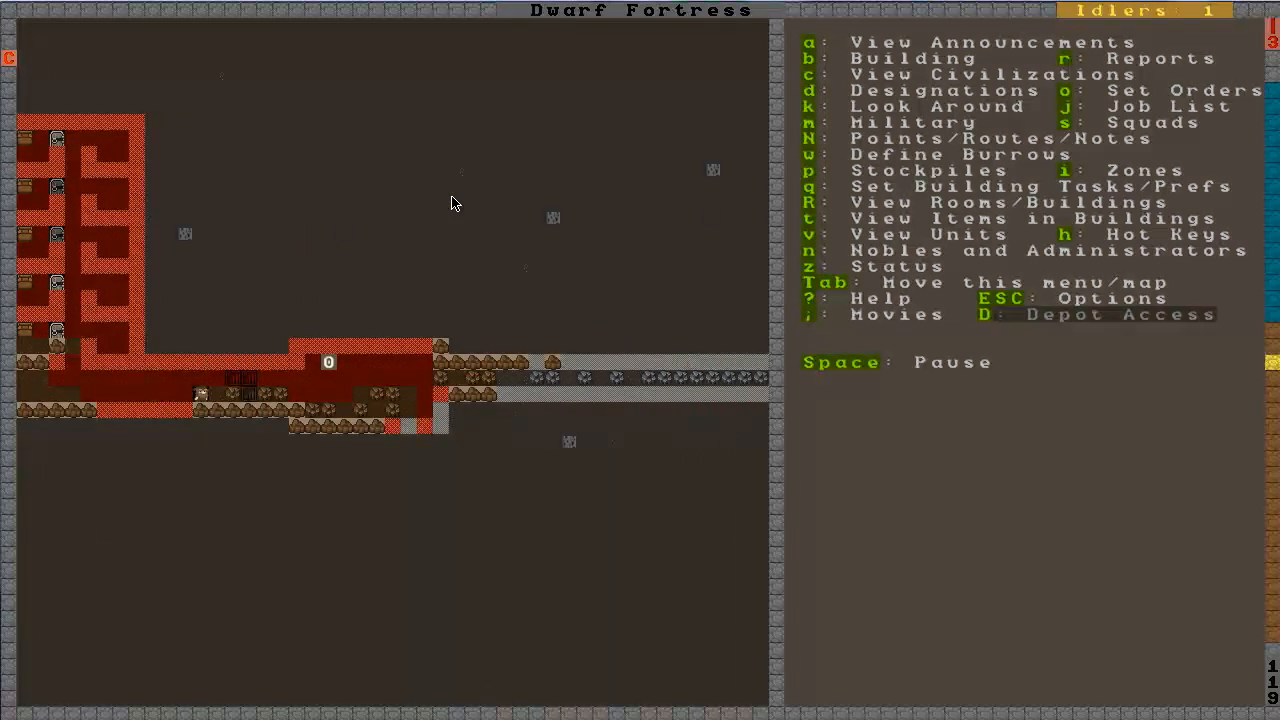
Designate the loose rocks along the eastern corridor with Dump Items
key(d)
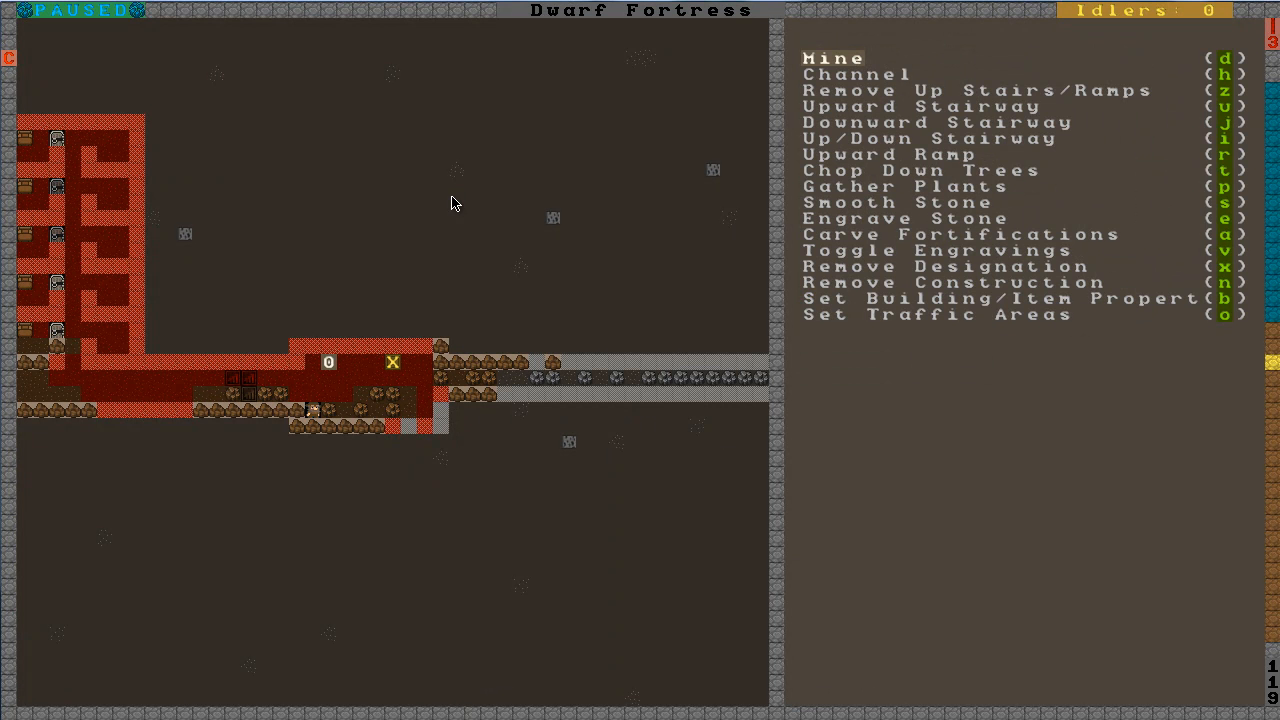
key(b)
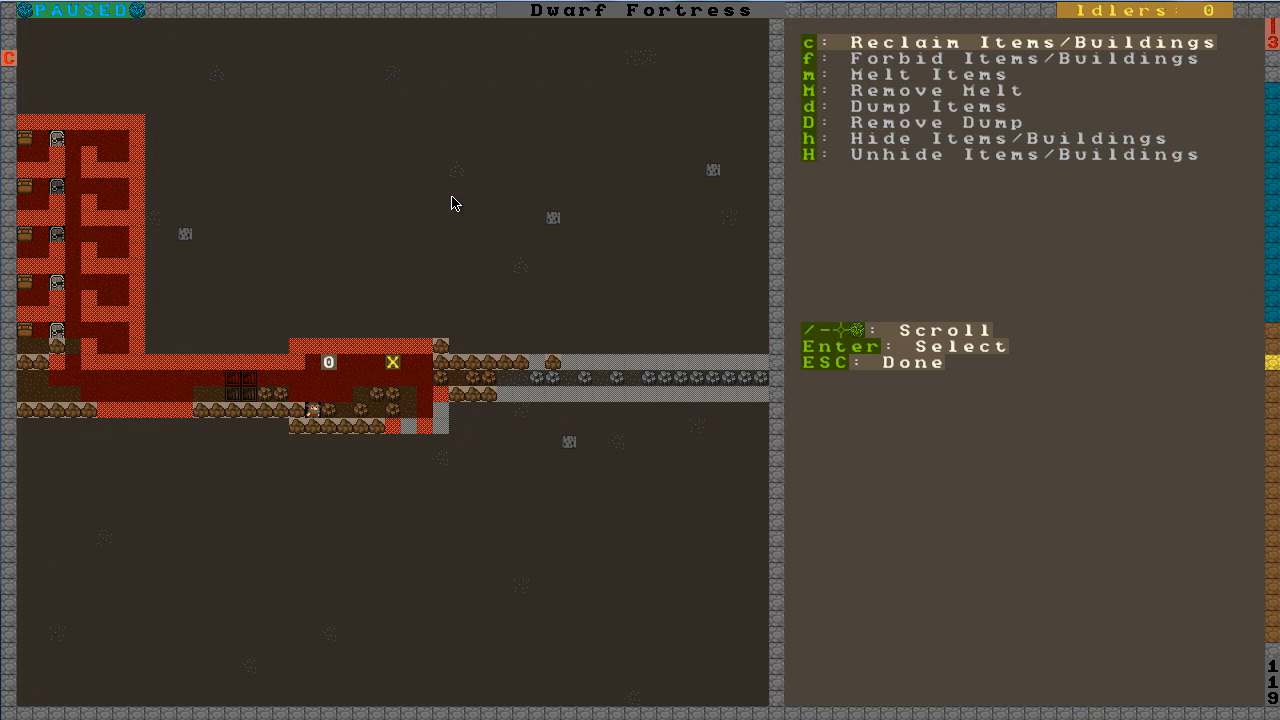
key(d)
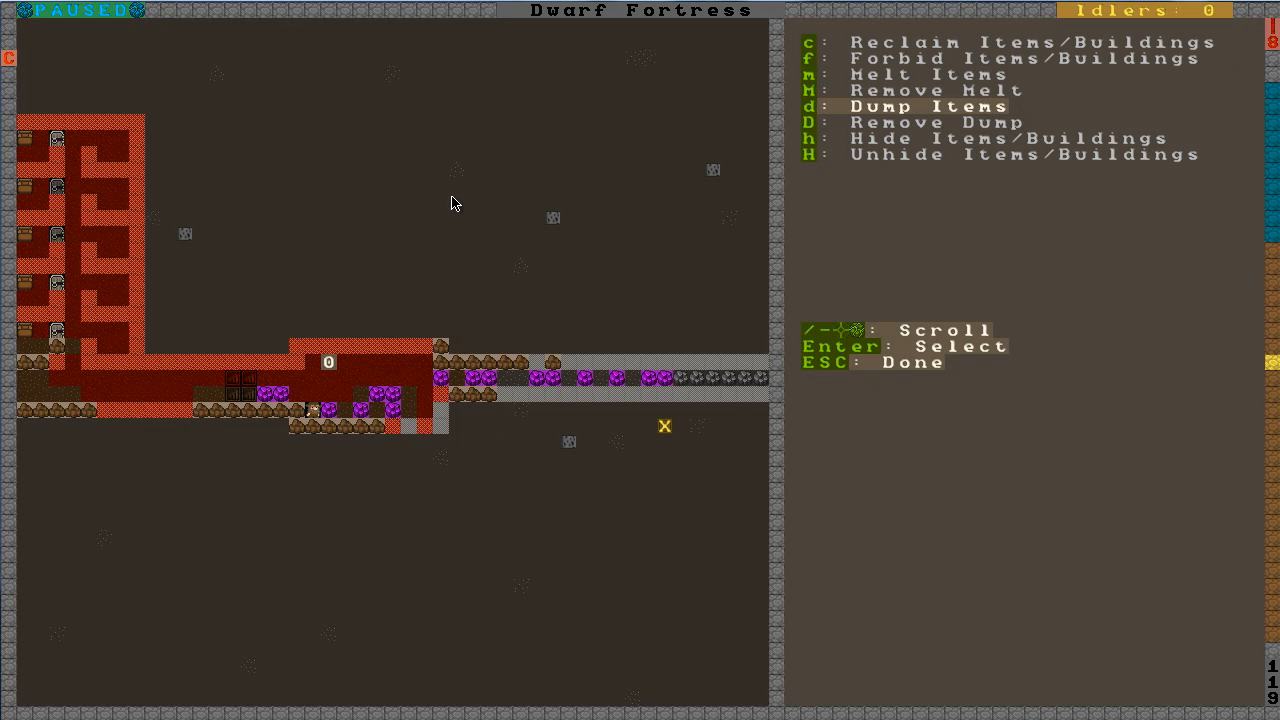
key(Escape)
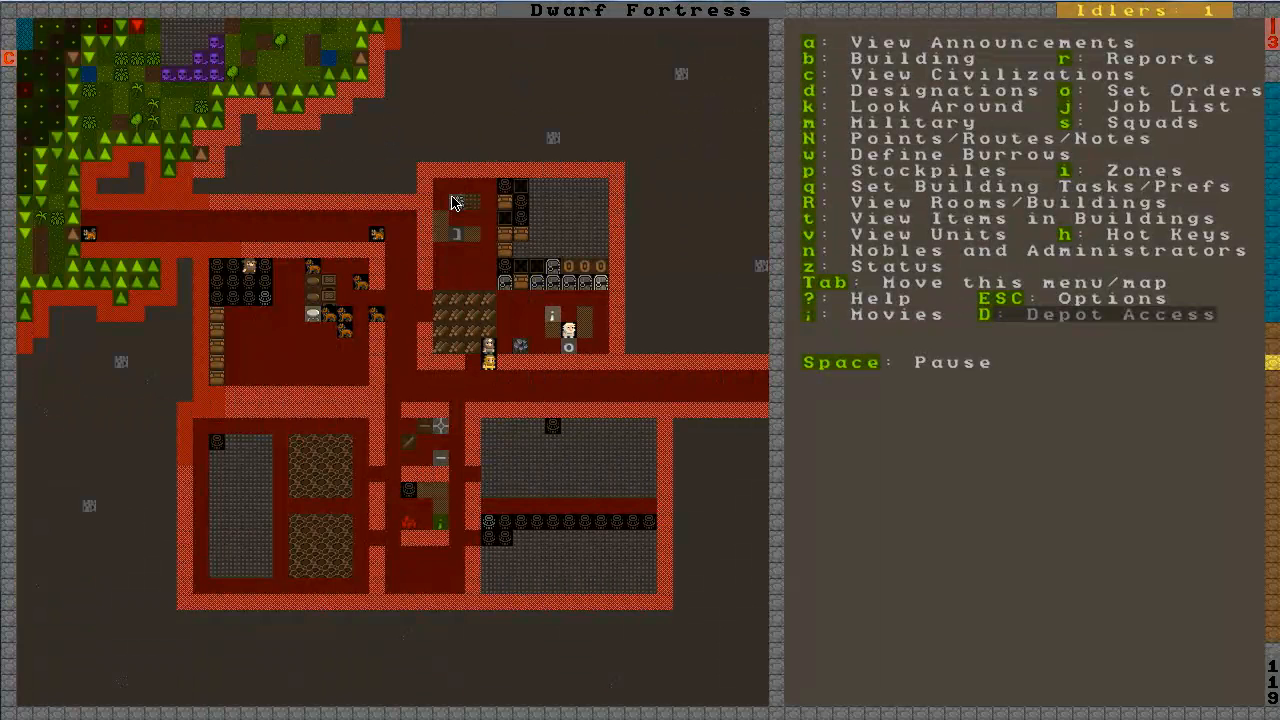
Let the dwarves work, pause the game, and bring up the designations menu
key(space)
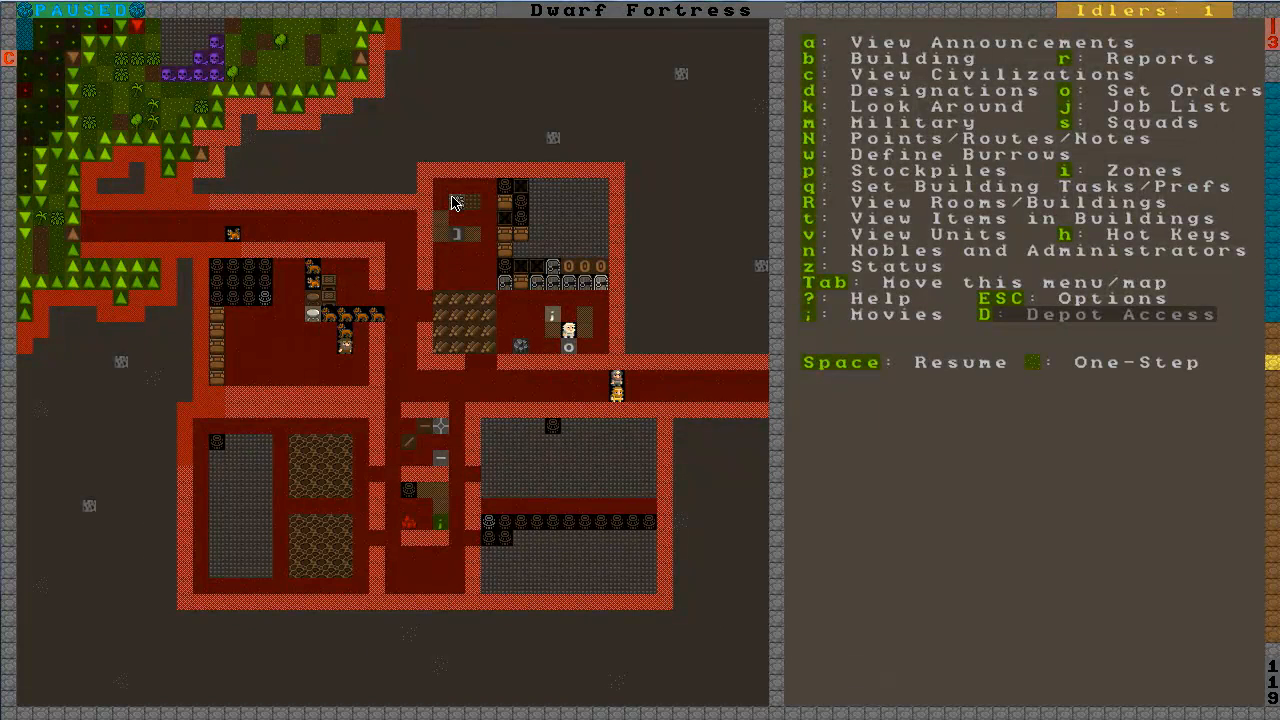
key(k)
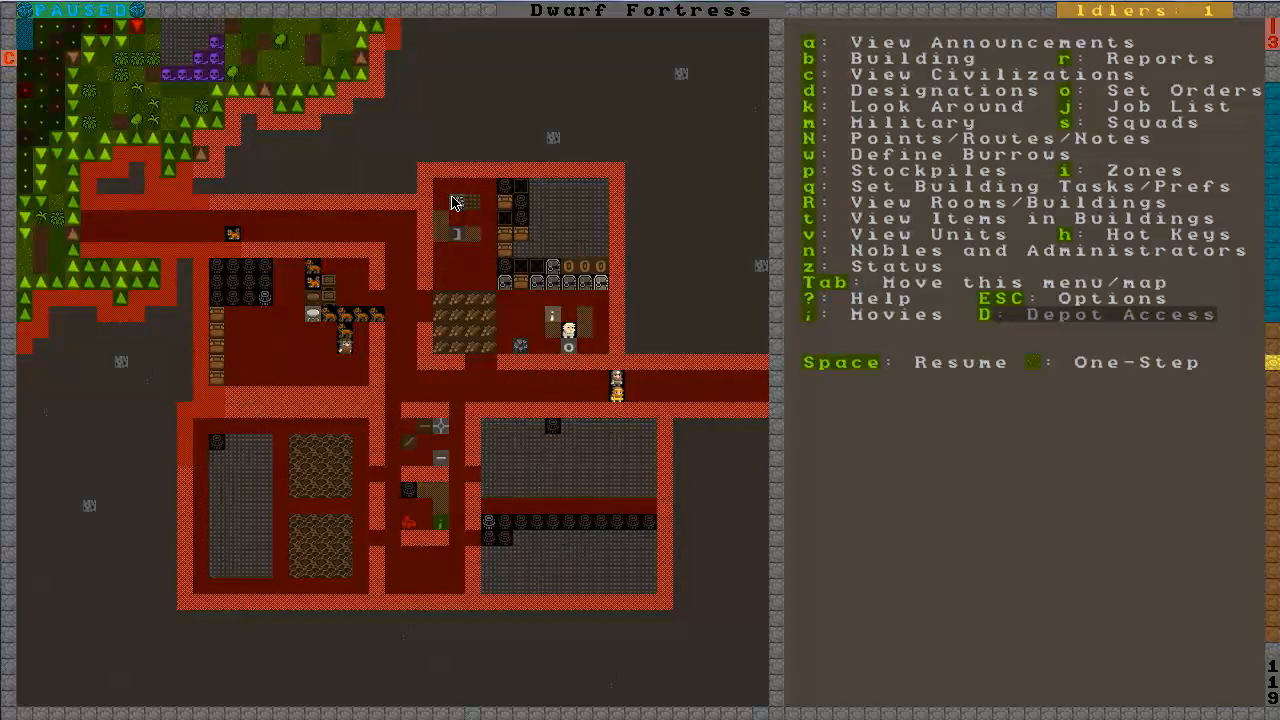
key(d)
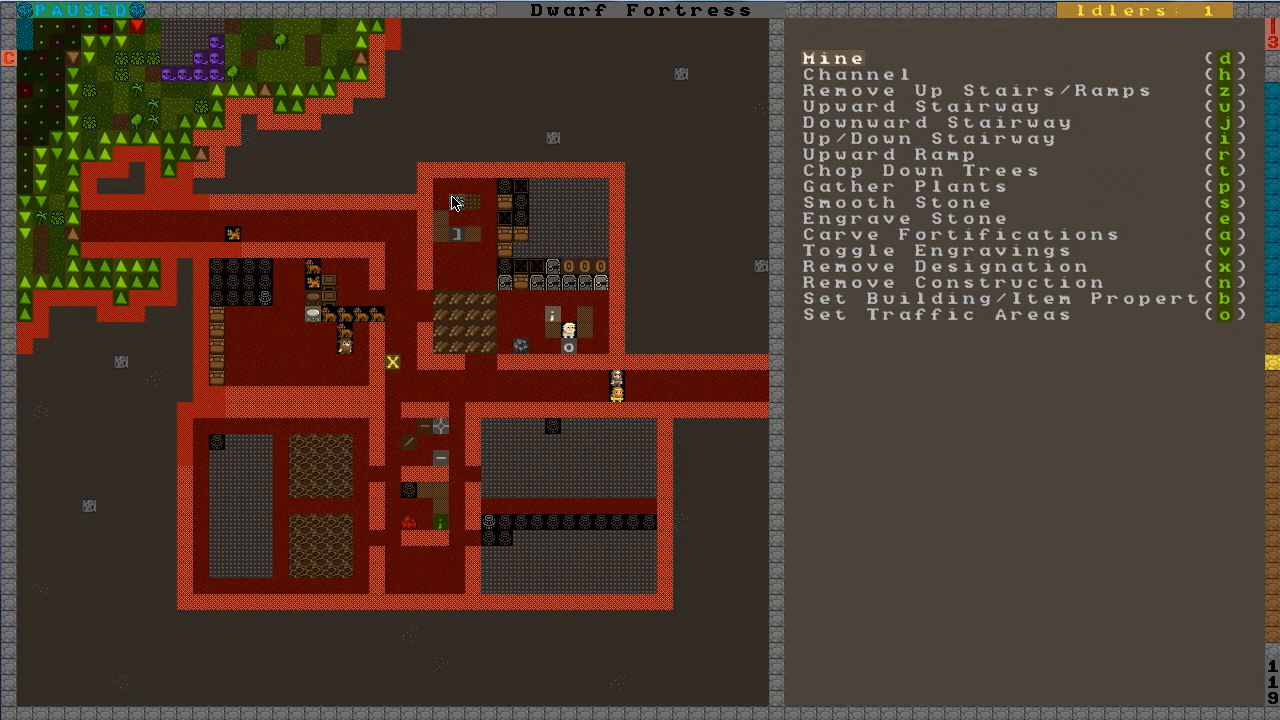
Open and then exit the item designation options over the eastern corridor
key(b)
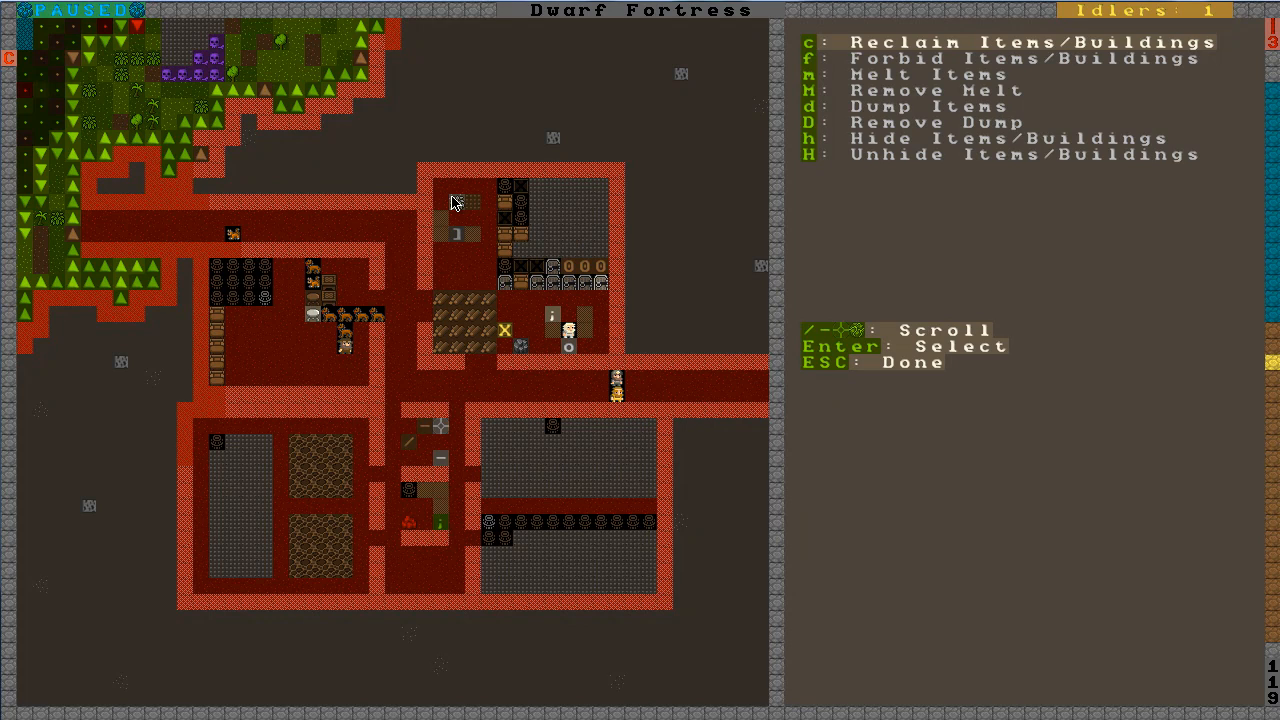
key(Escape)
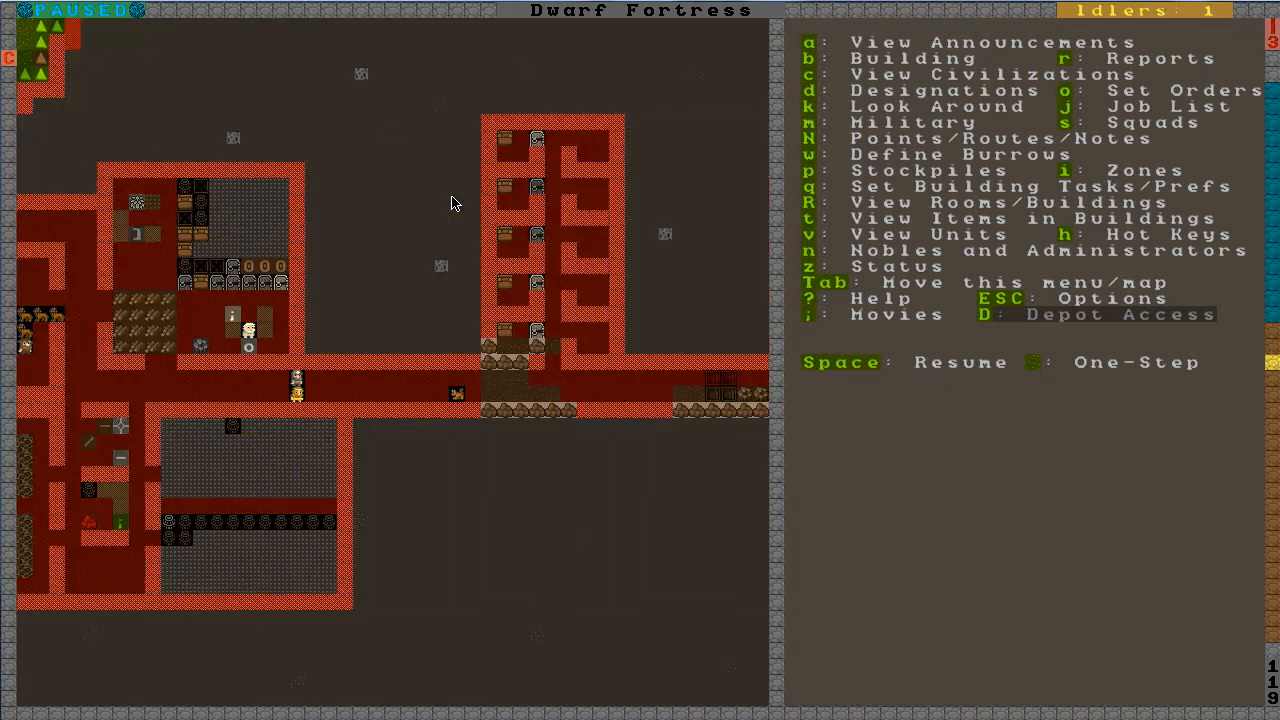